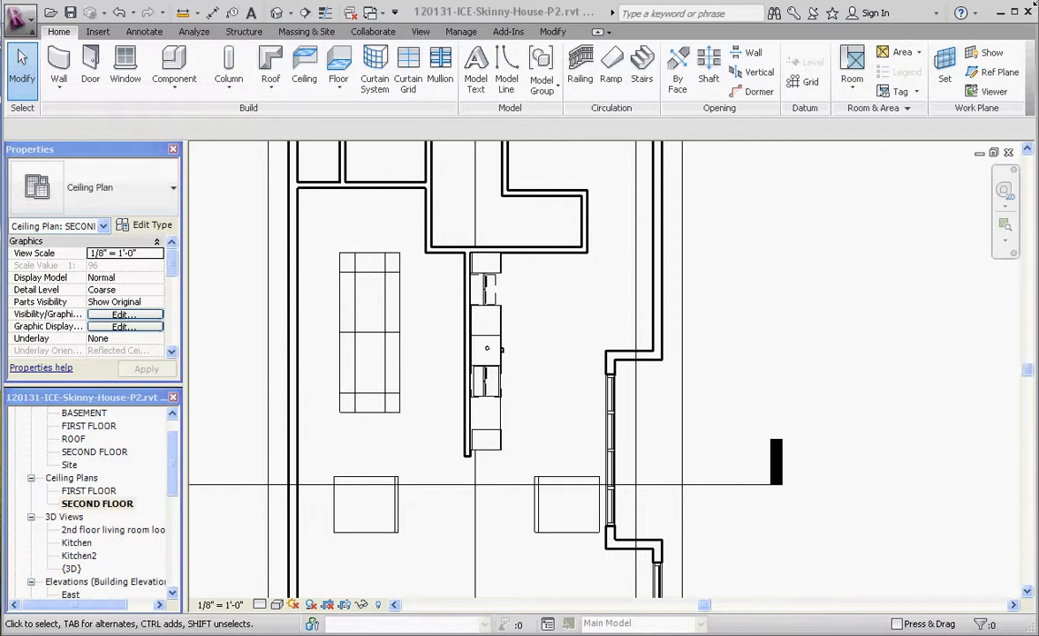
pyautogui.moveTo(246, 117)
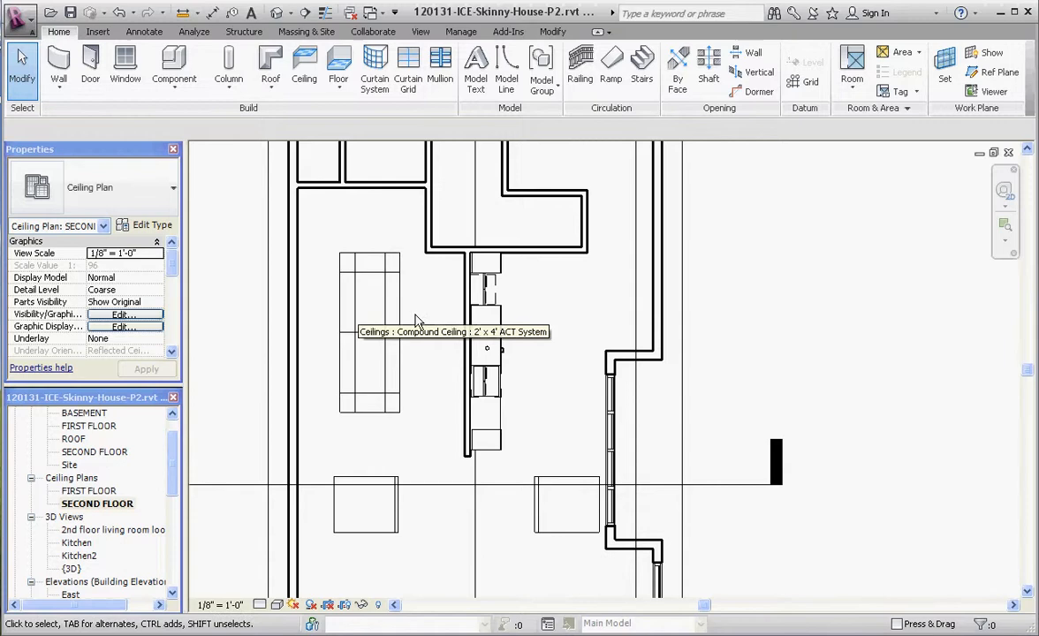
# Select the second-floor ceiling to confirm it is the 2'x4' ACT compound ceiling
pyautogui.click(369, 334)
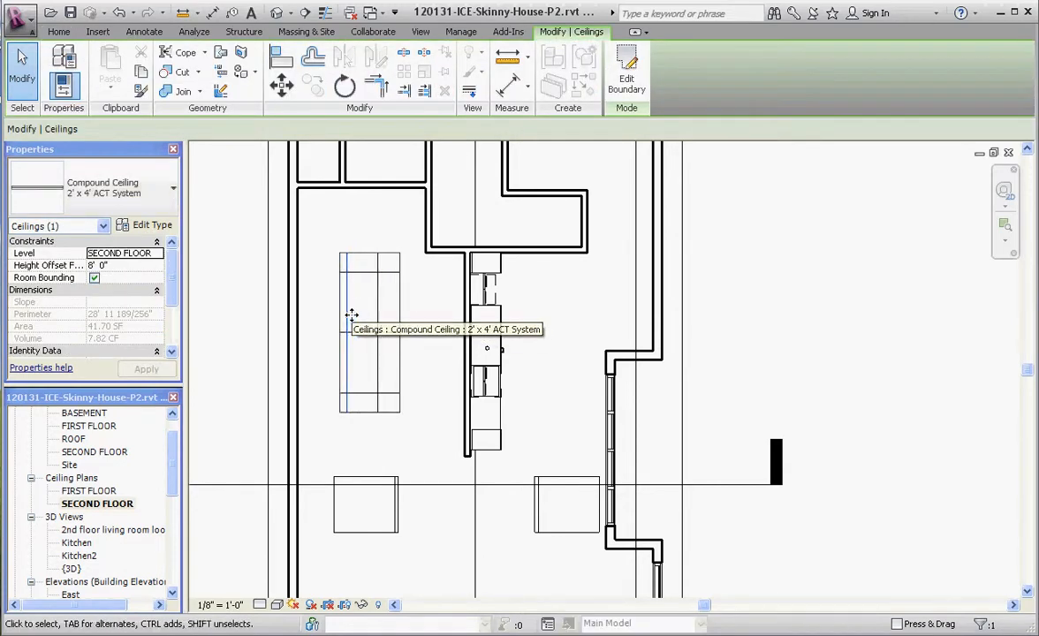
pyautogui.moveTo(450, 296)
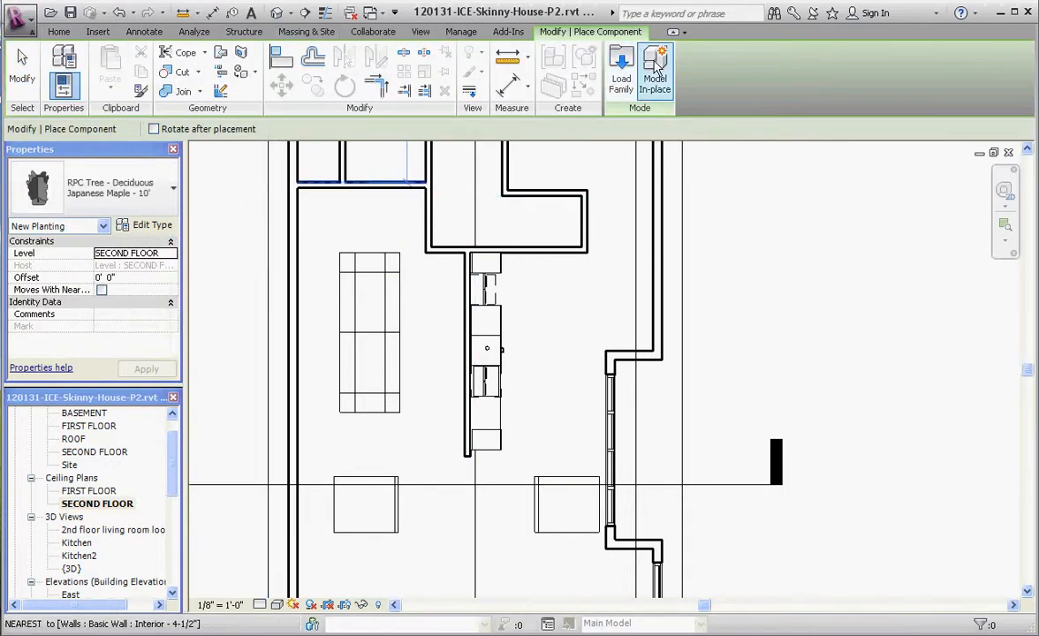
# Compare the troffer families, then load Troffer Light - 2x4 Parabolic.rfa
pyautogui.click(620, 69)
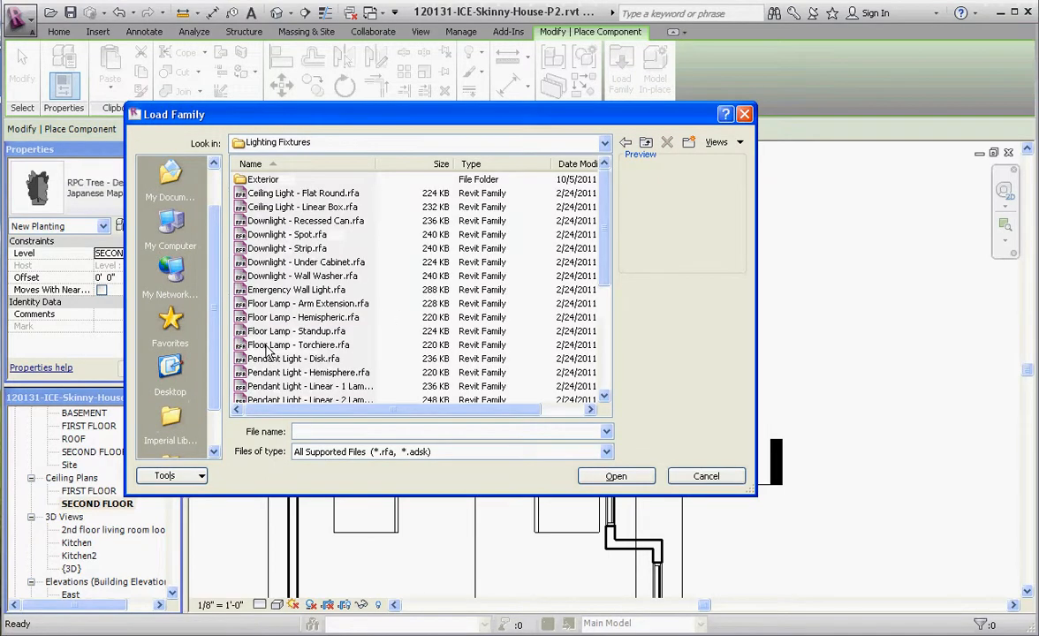
pyautogui.scroll(-3)
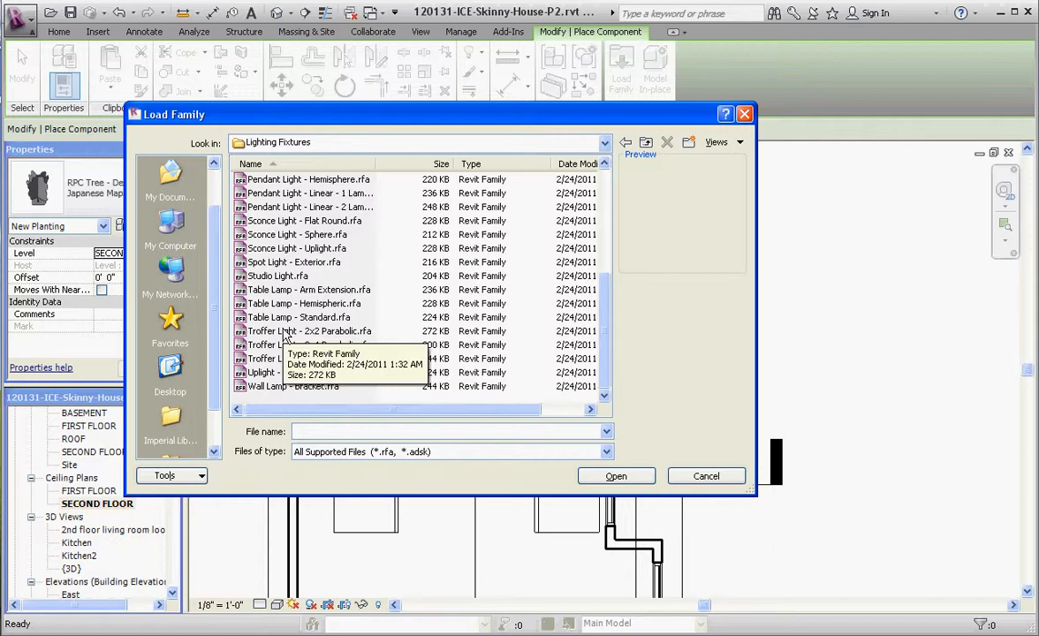
pyautogui.moveTo(278, 340)
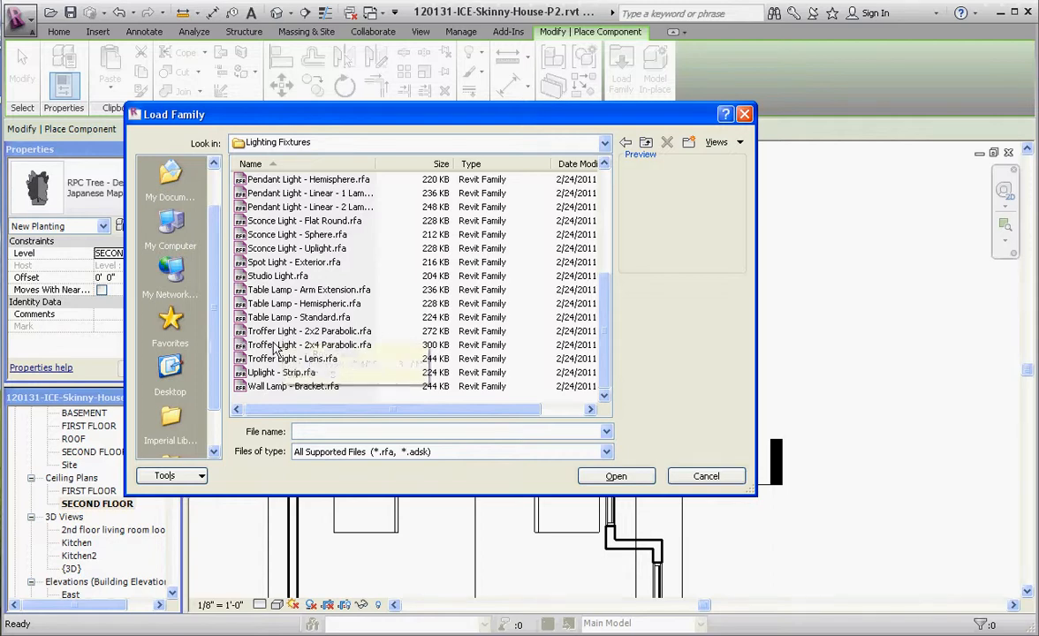
pyautogui.click(309, 330)
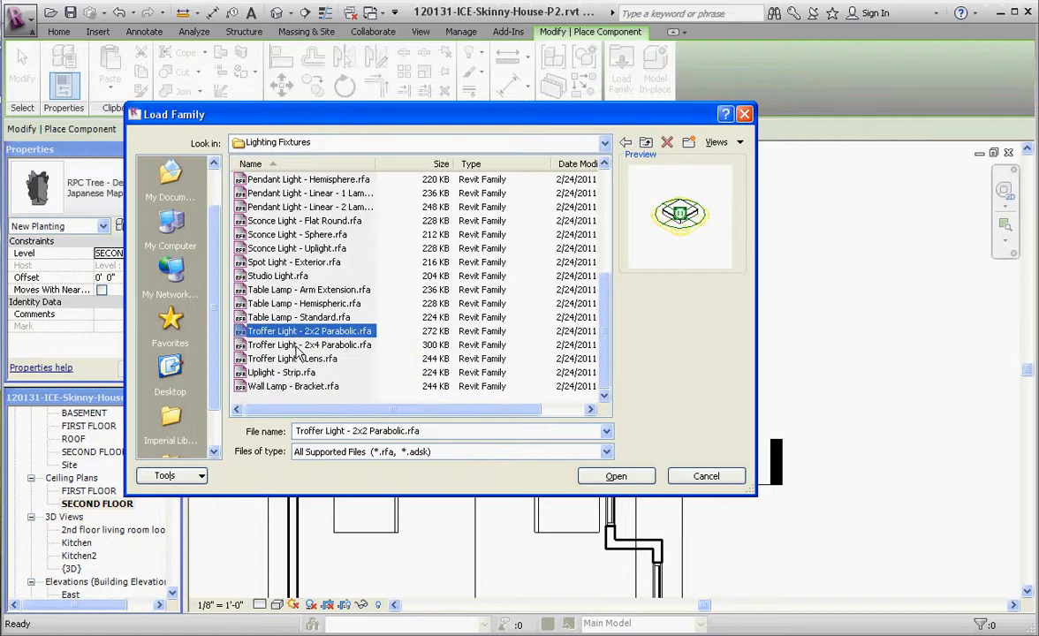
pyautogui.click(309, 344)
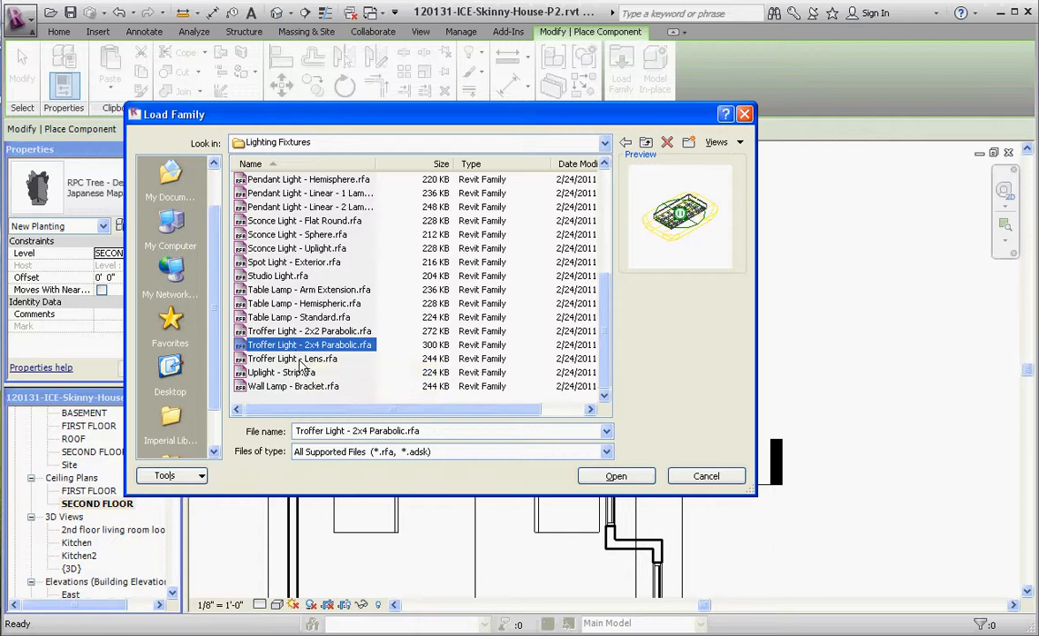
pyautogui.moveTo(292, 359)
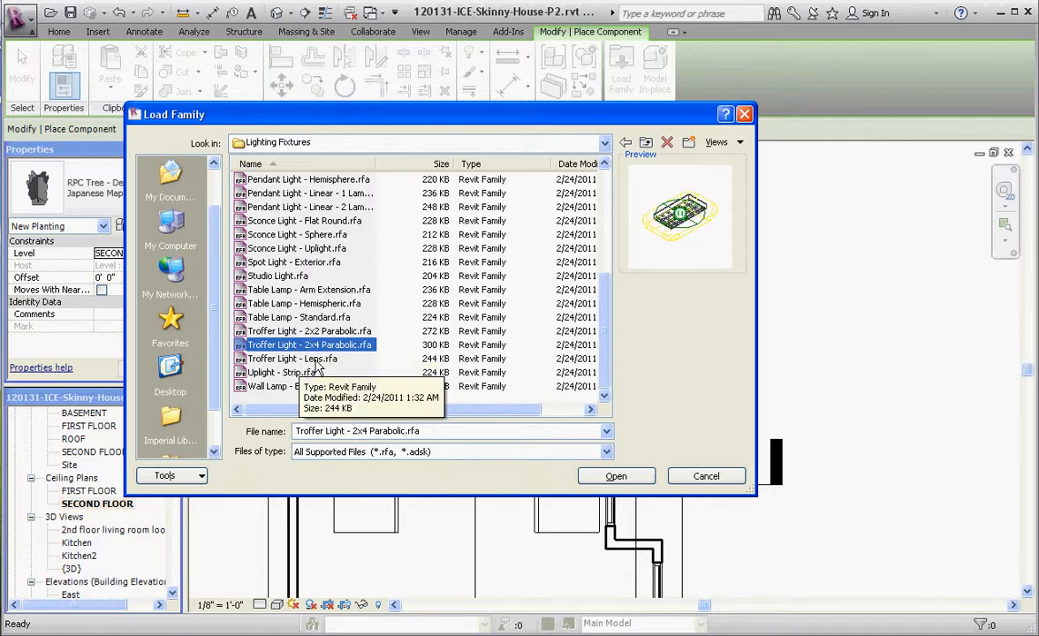
pyautogui.click(291, 358)
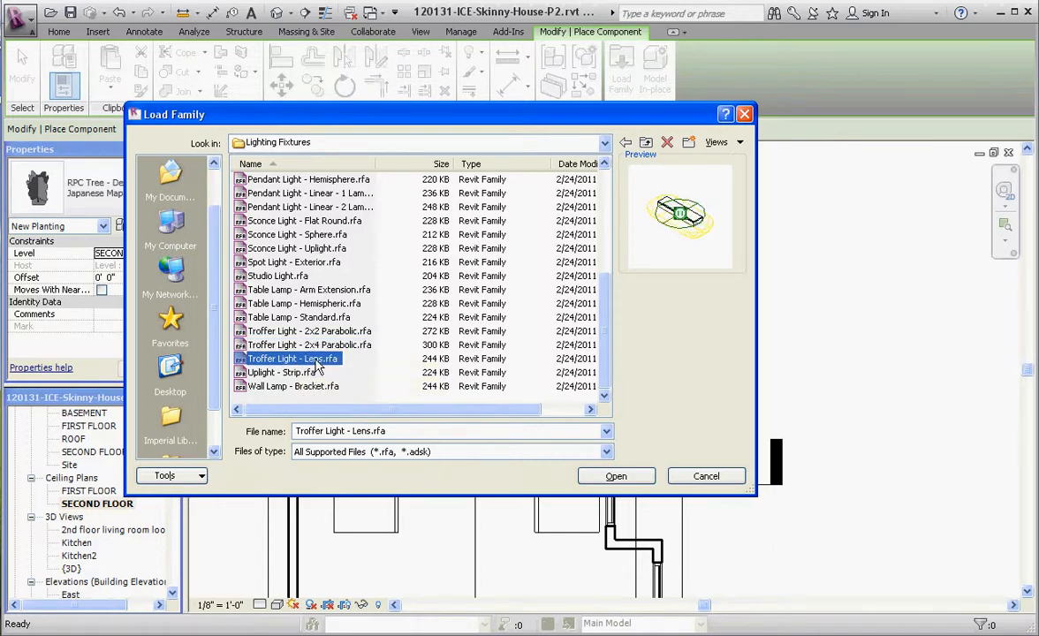
pyautogui.click(307, 344)
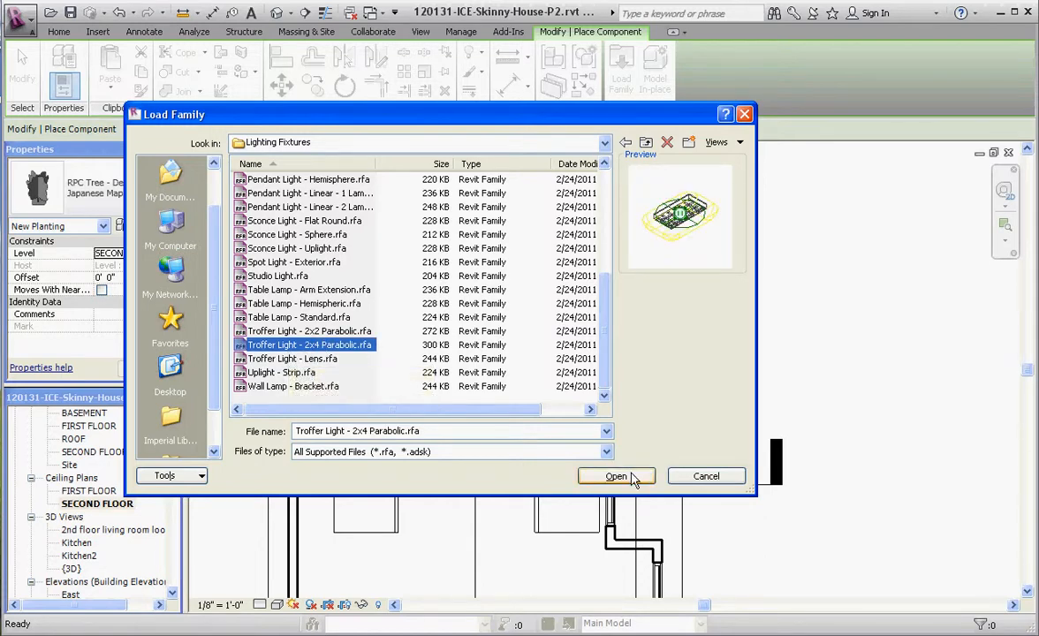
pyautogui.click(615, 476)
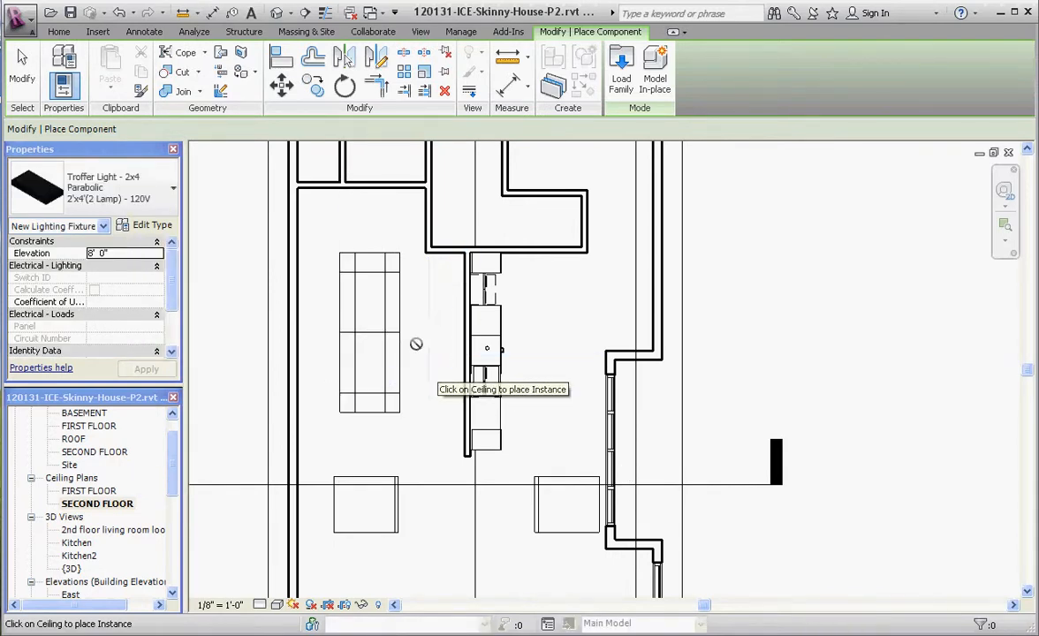
pyautogui.moveTo(569, 321)
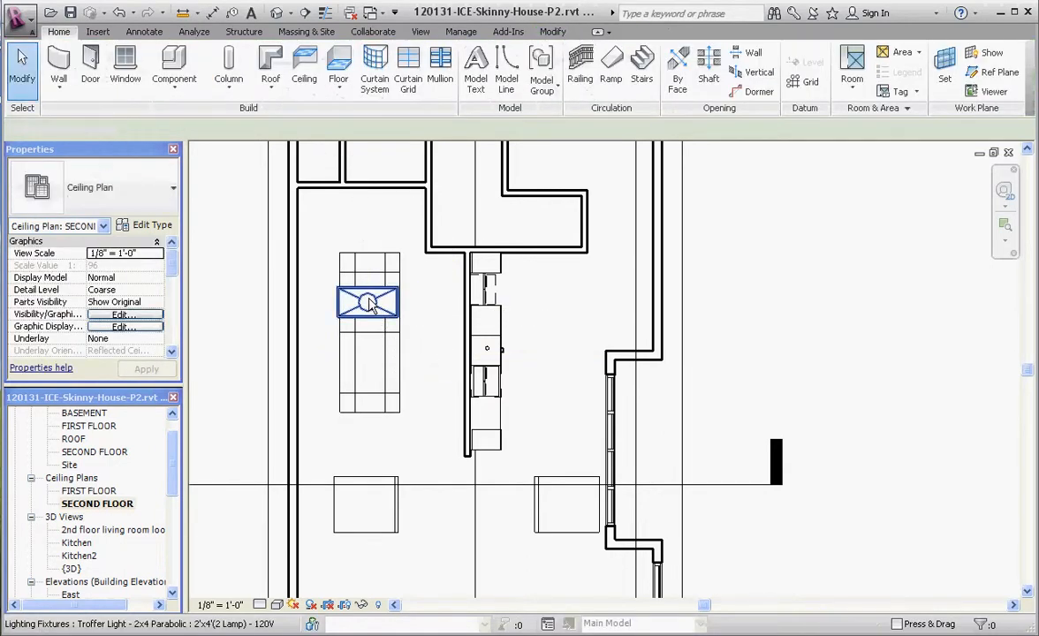
# Select the 2x4 parabolic troffer placed in the left ceiling grid
pyautogui.click(367, 302)
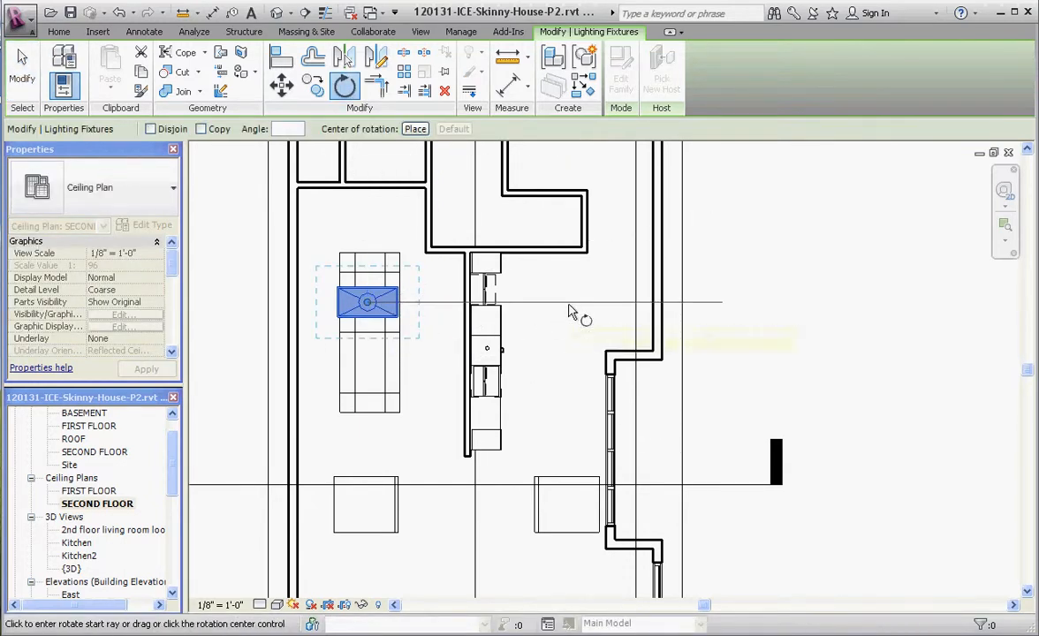
pyautogui.moveTo(572, 310)
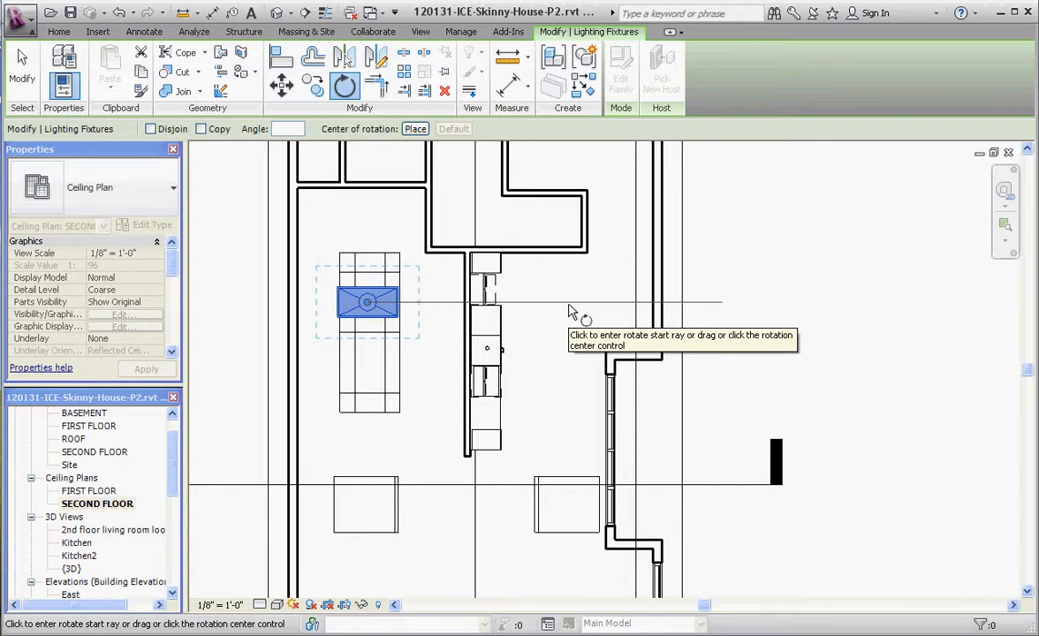
# Rotate the troffer light 90° to run lengthwise along the grid
pyautogui.click(572, 305)
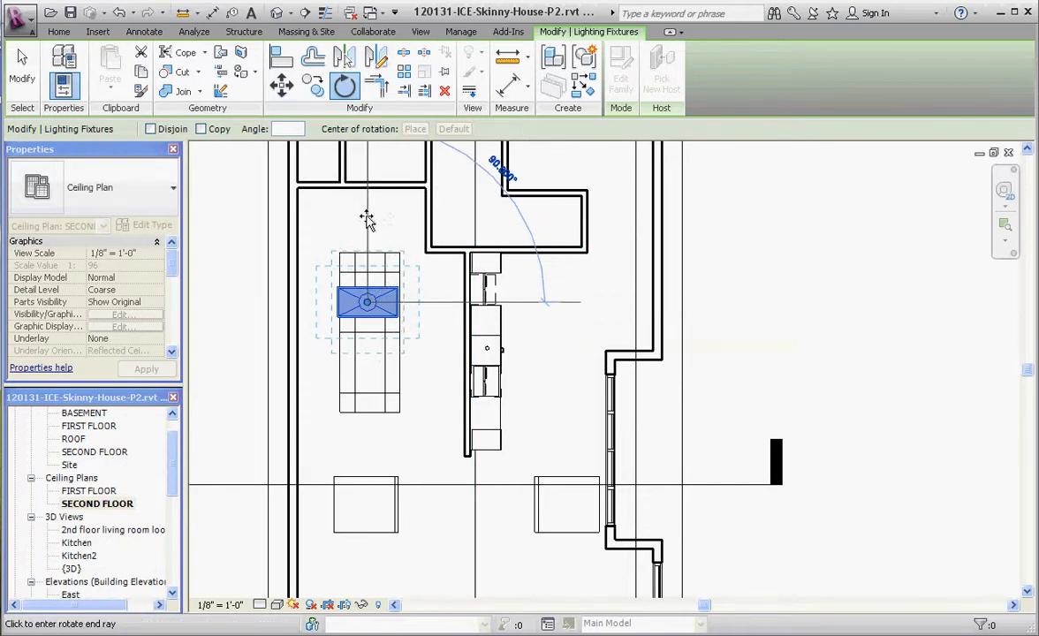
pyautogui.moveTo(367, 218)
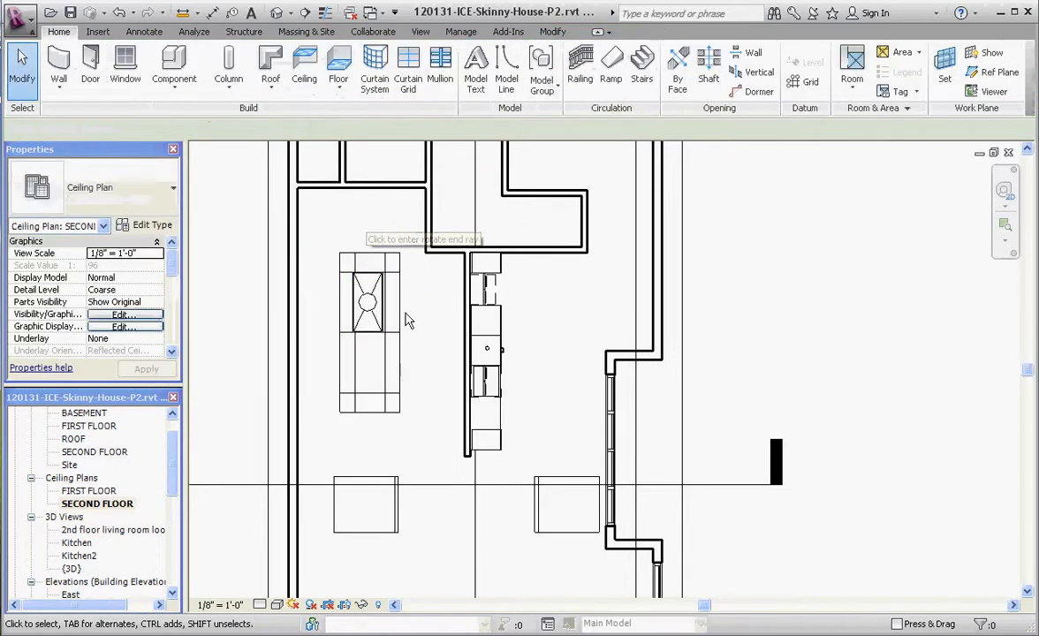
pyautogui.click(552, 30)
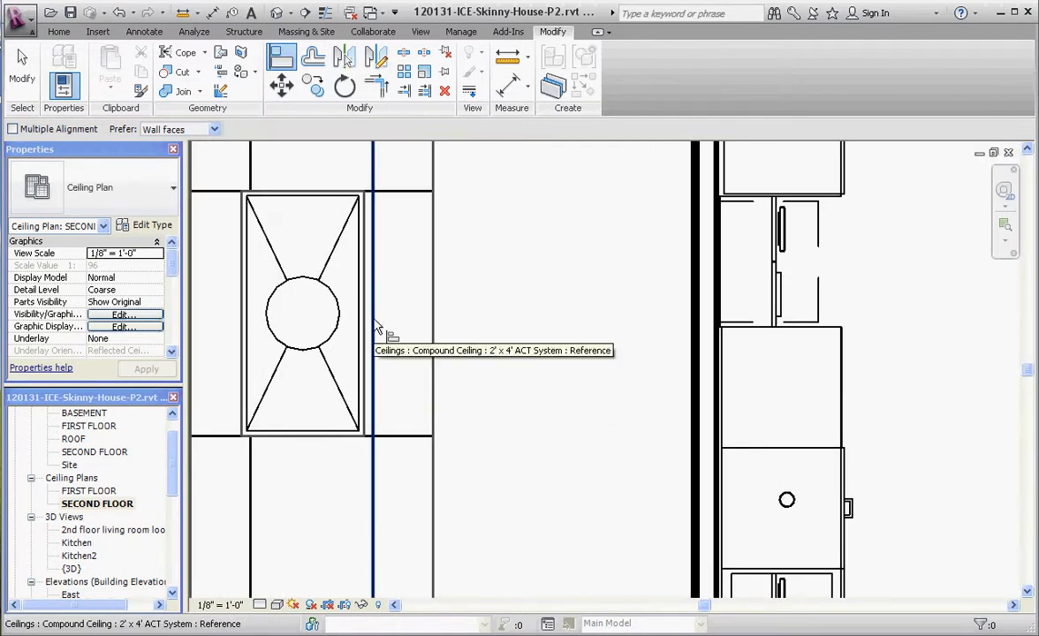
pyautogui.moveTo(367, 334)
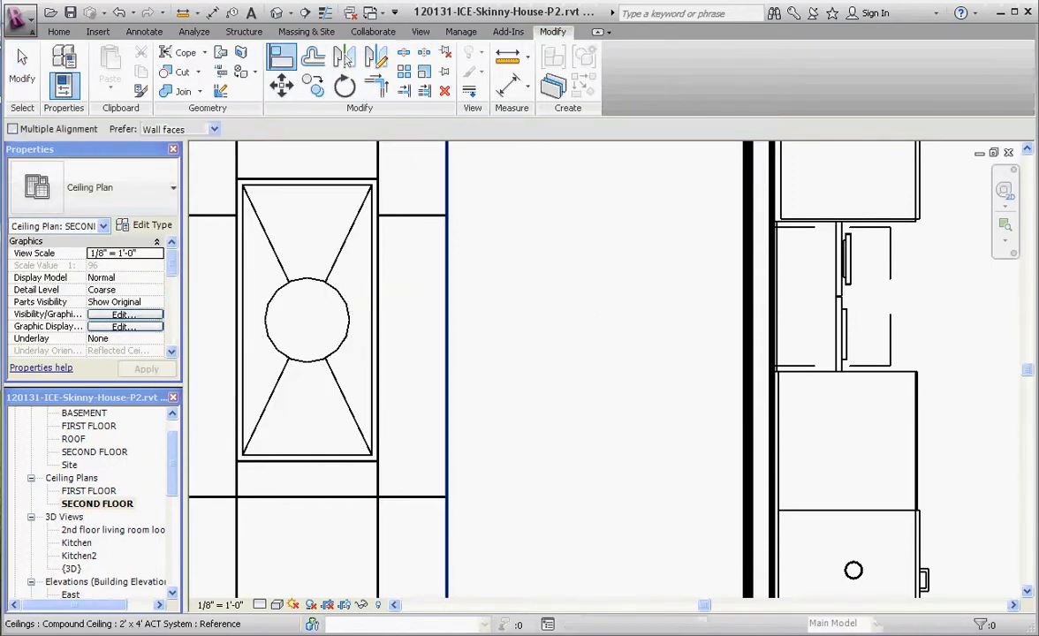
pyautogui.moveTo(411, 502)
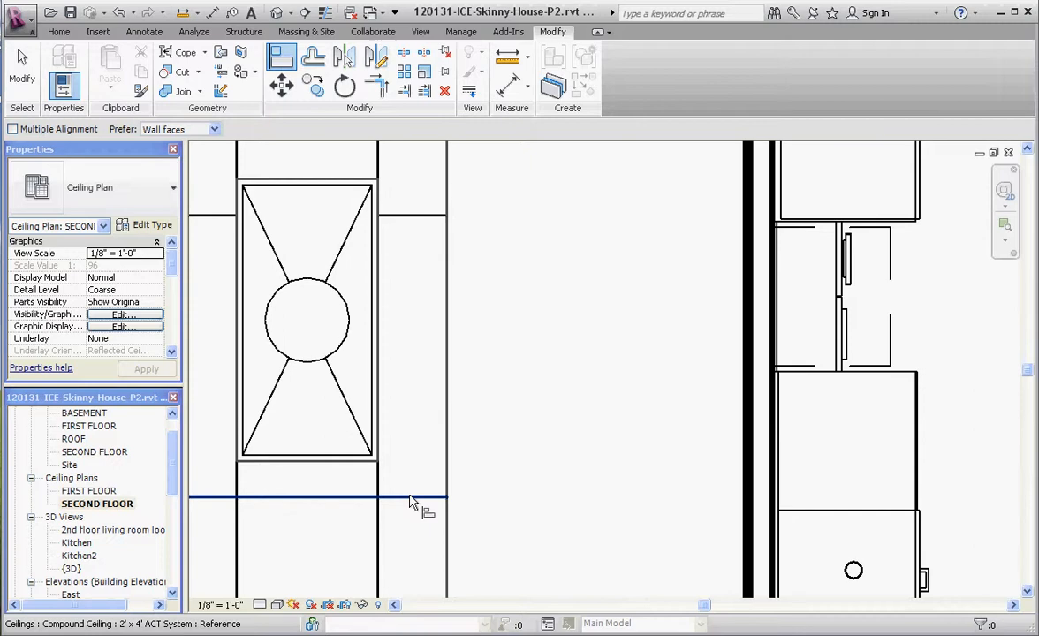
pyautogui.moveTo(411, 503)
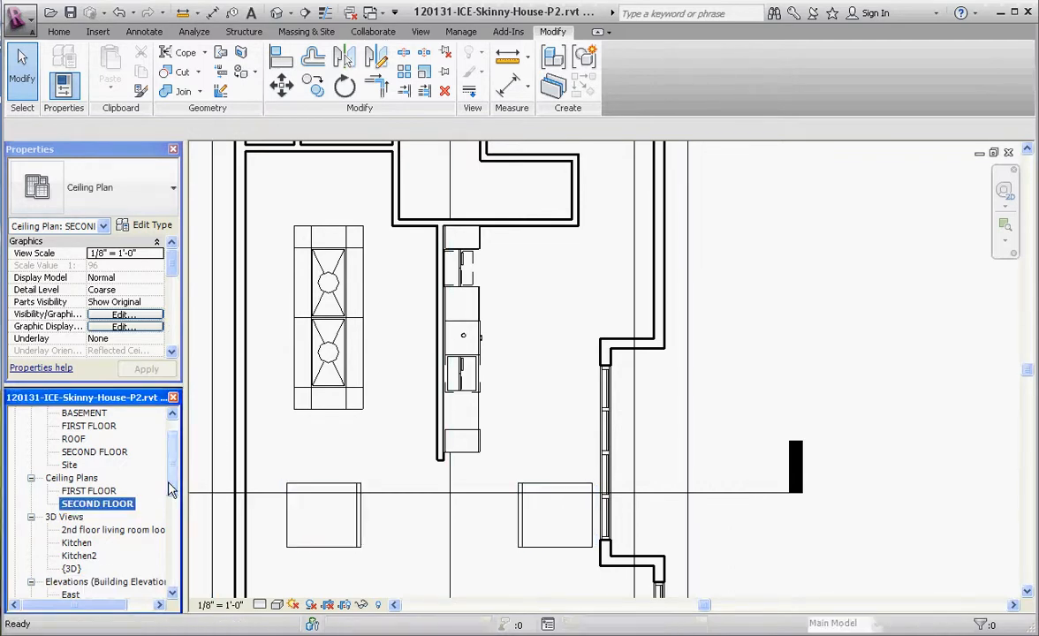
# Open the '2nd floor living room looking SW' 3D view
pyautogui.doubleClick(111, 529)
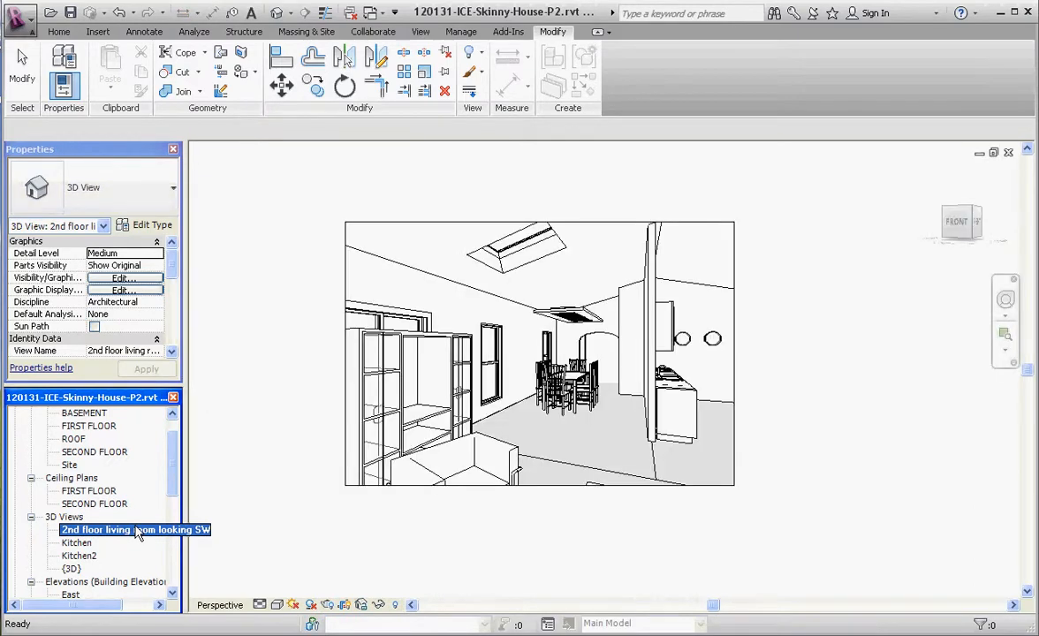